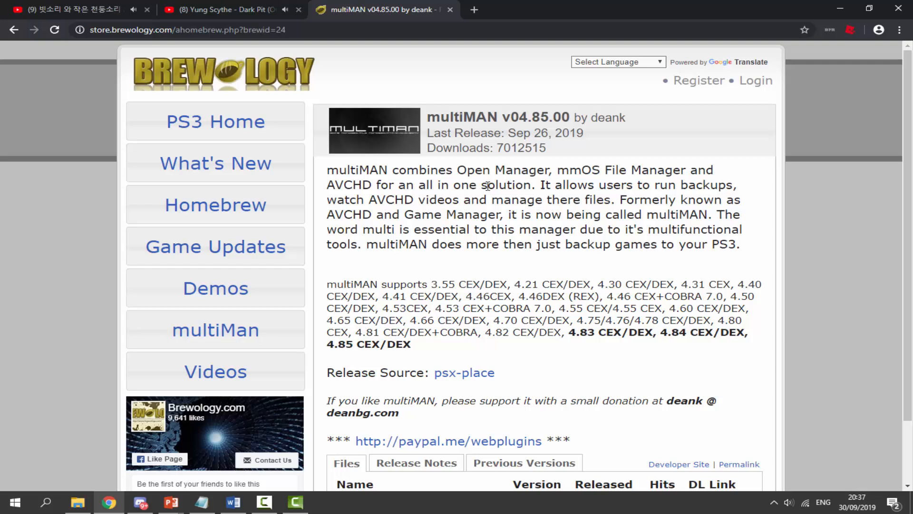
Scroll the multiMAN v04.85.00 page down to the Files download table and start a find-in-page search.
scroll(down, 3)
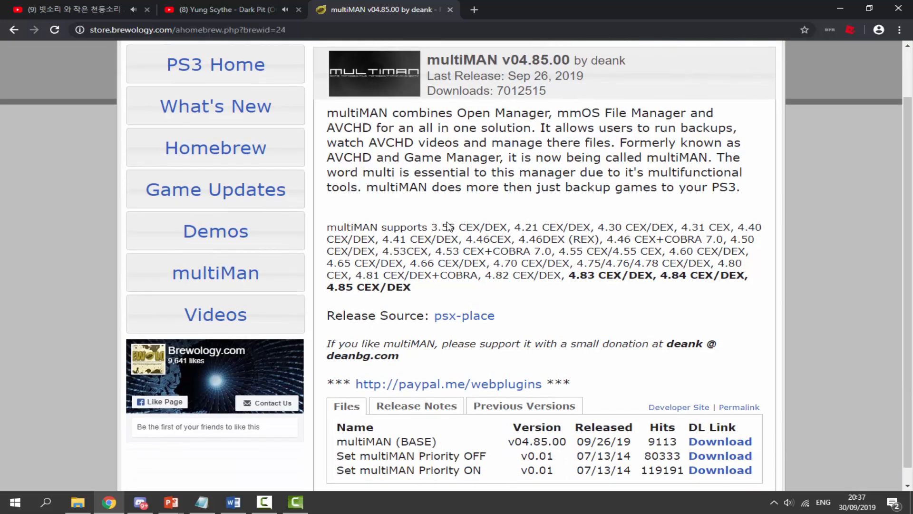
mouse_move(417, 210)
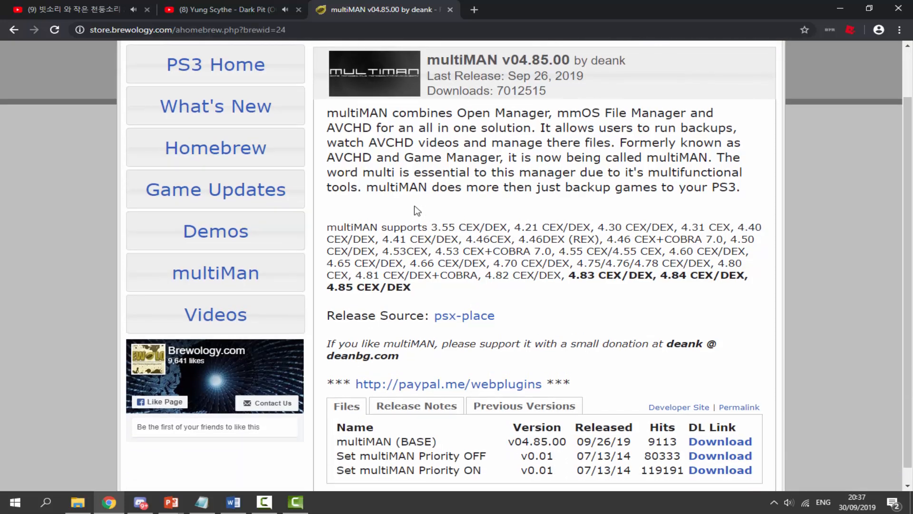
mouse_move(656, 285)
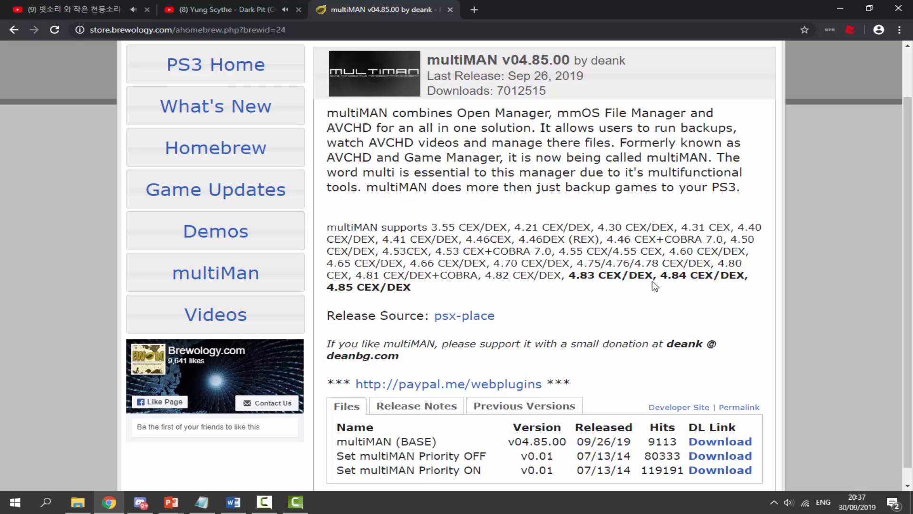
double_click(686, 275)
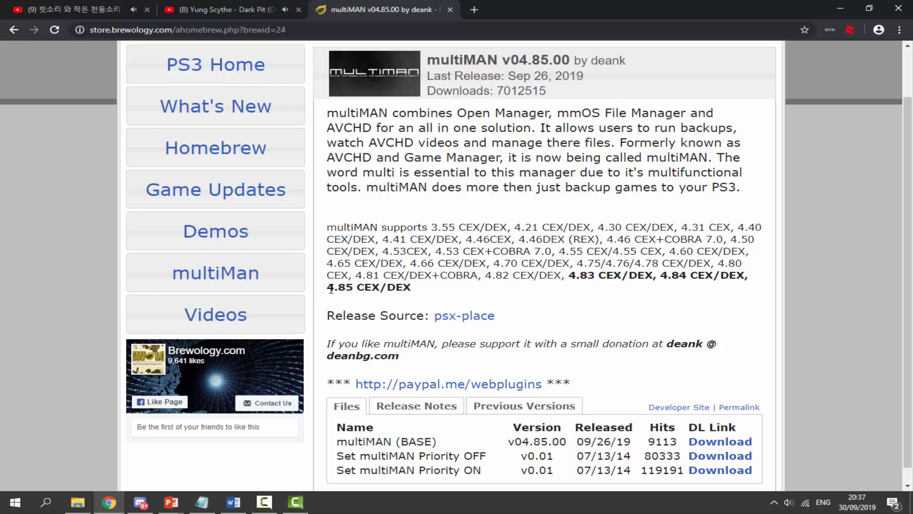
mouse_move(660, 202)
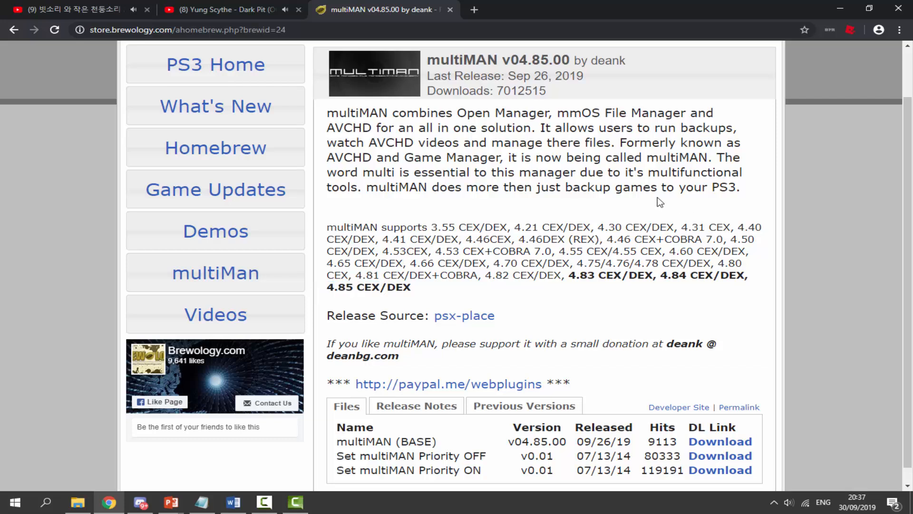
mouse_move(448, 262)
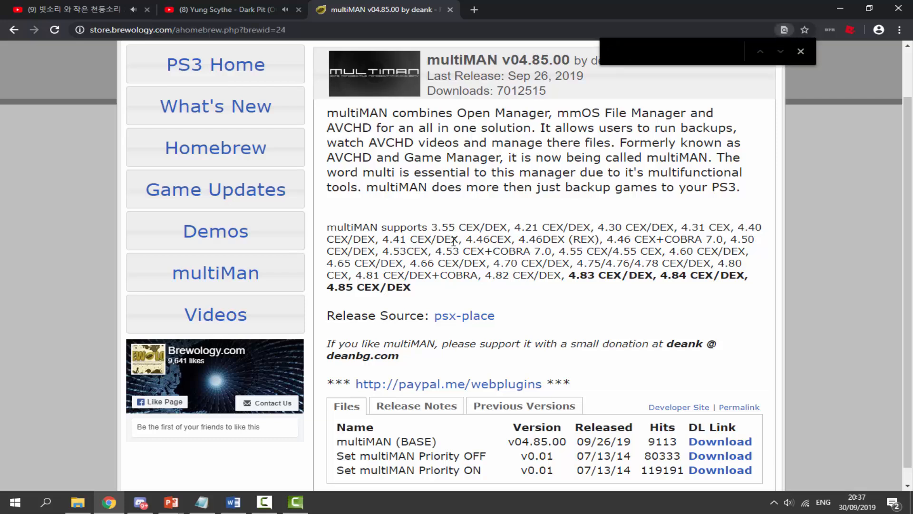
Search the page for '4.85' to confirm the v04.85.00 CEX/DEX release, then close the find bar.
text(4.85)
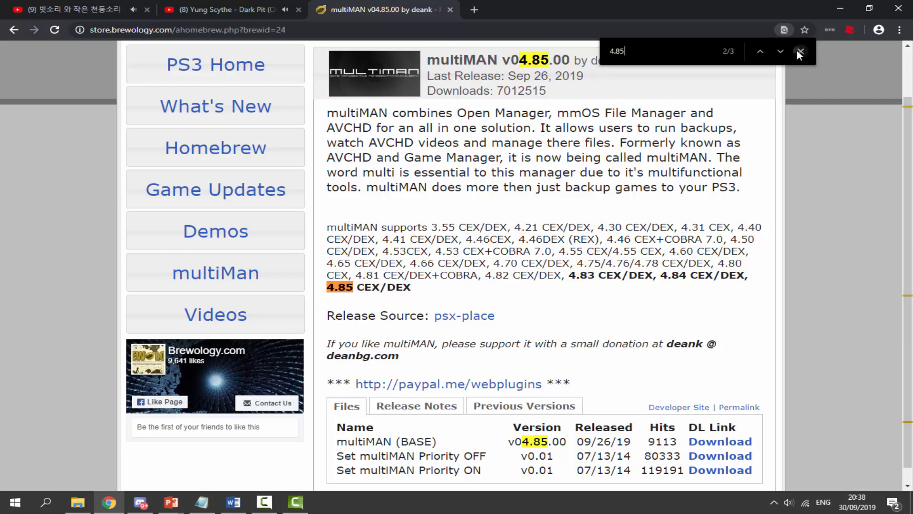
click(800, 51)
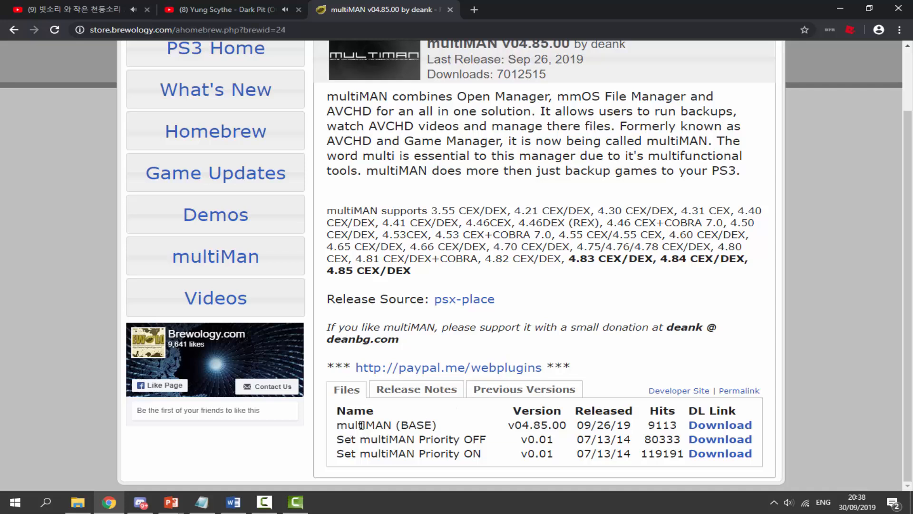
mouse_move(720, 424)
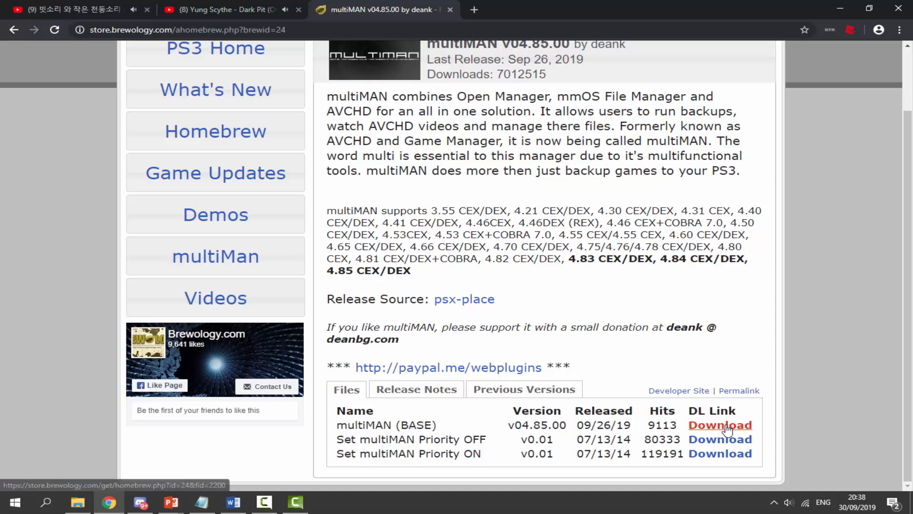
Download the multiMAN (BASE) v04.85.00 .pkg from the Files table.
click(720, 424)
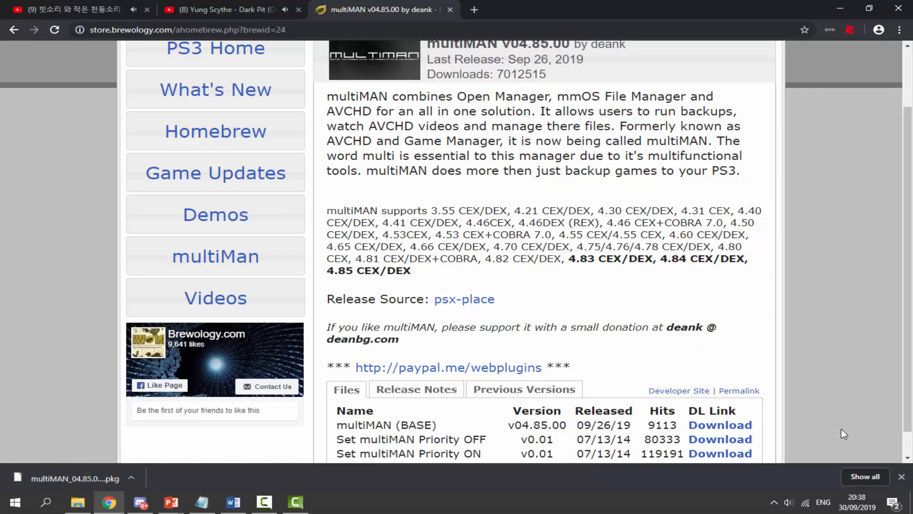
mouse_move(123, 431)
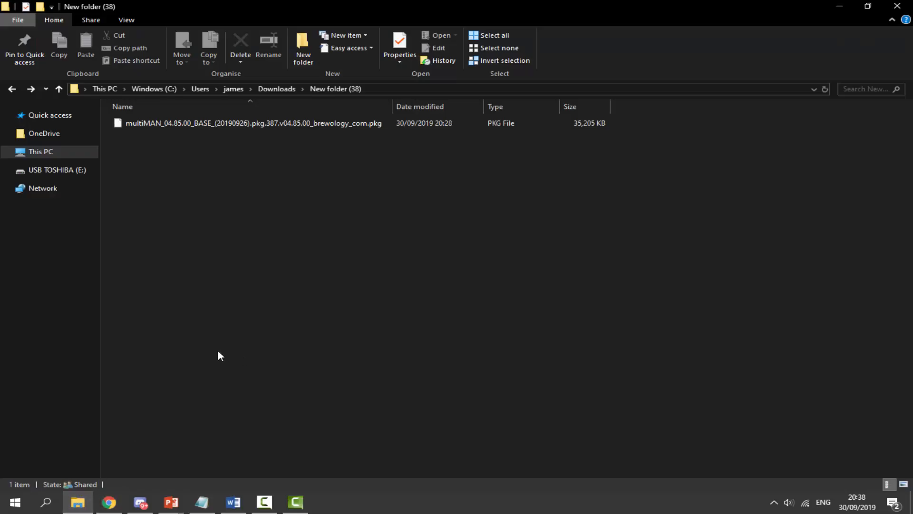
mouse_move(184, 208)
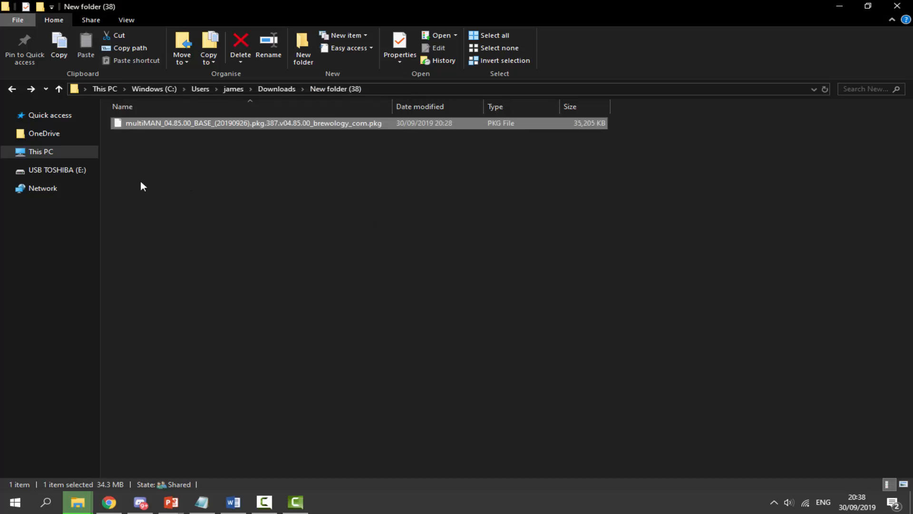
Place the downloaded multiMAN_04.85.00_BASE .pkg in the root of the USB TOSHIBA (E:) drive.
click(56, 170)
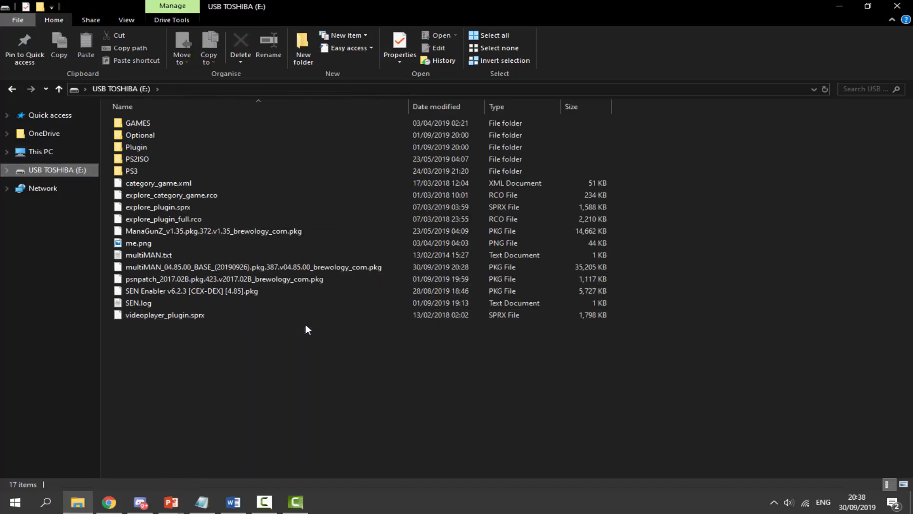